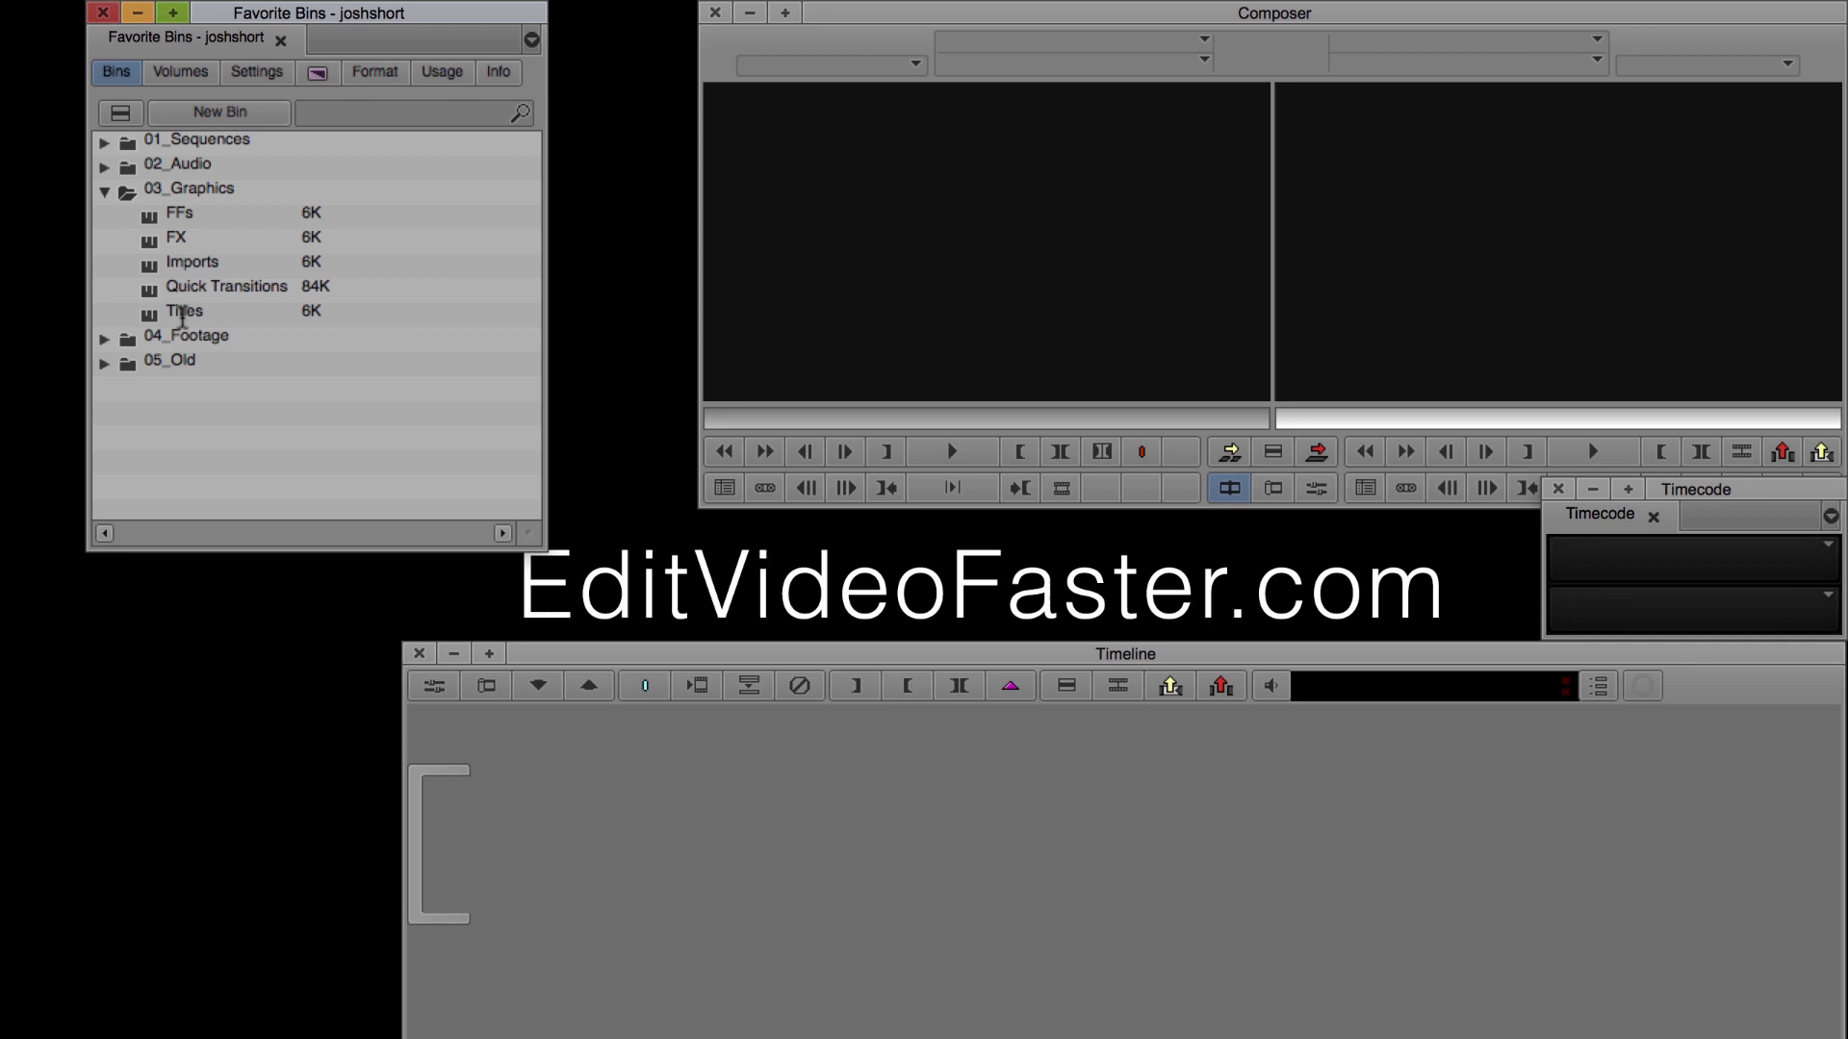
Open the Quick Transitions bin from the 03_Graphics folder
double_click(225, 286)
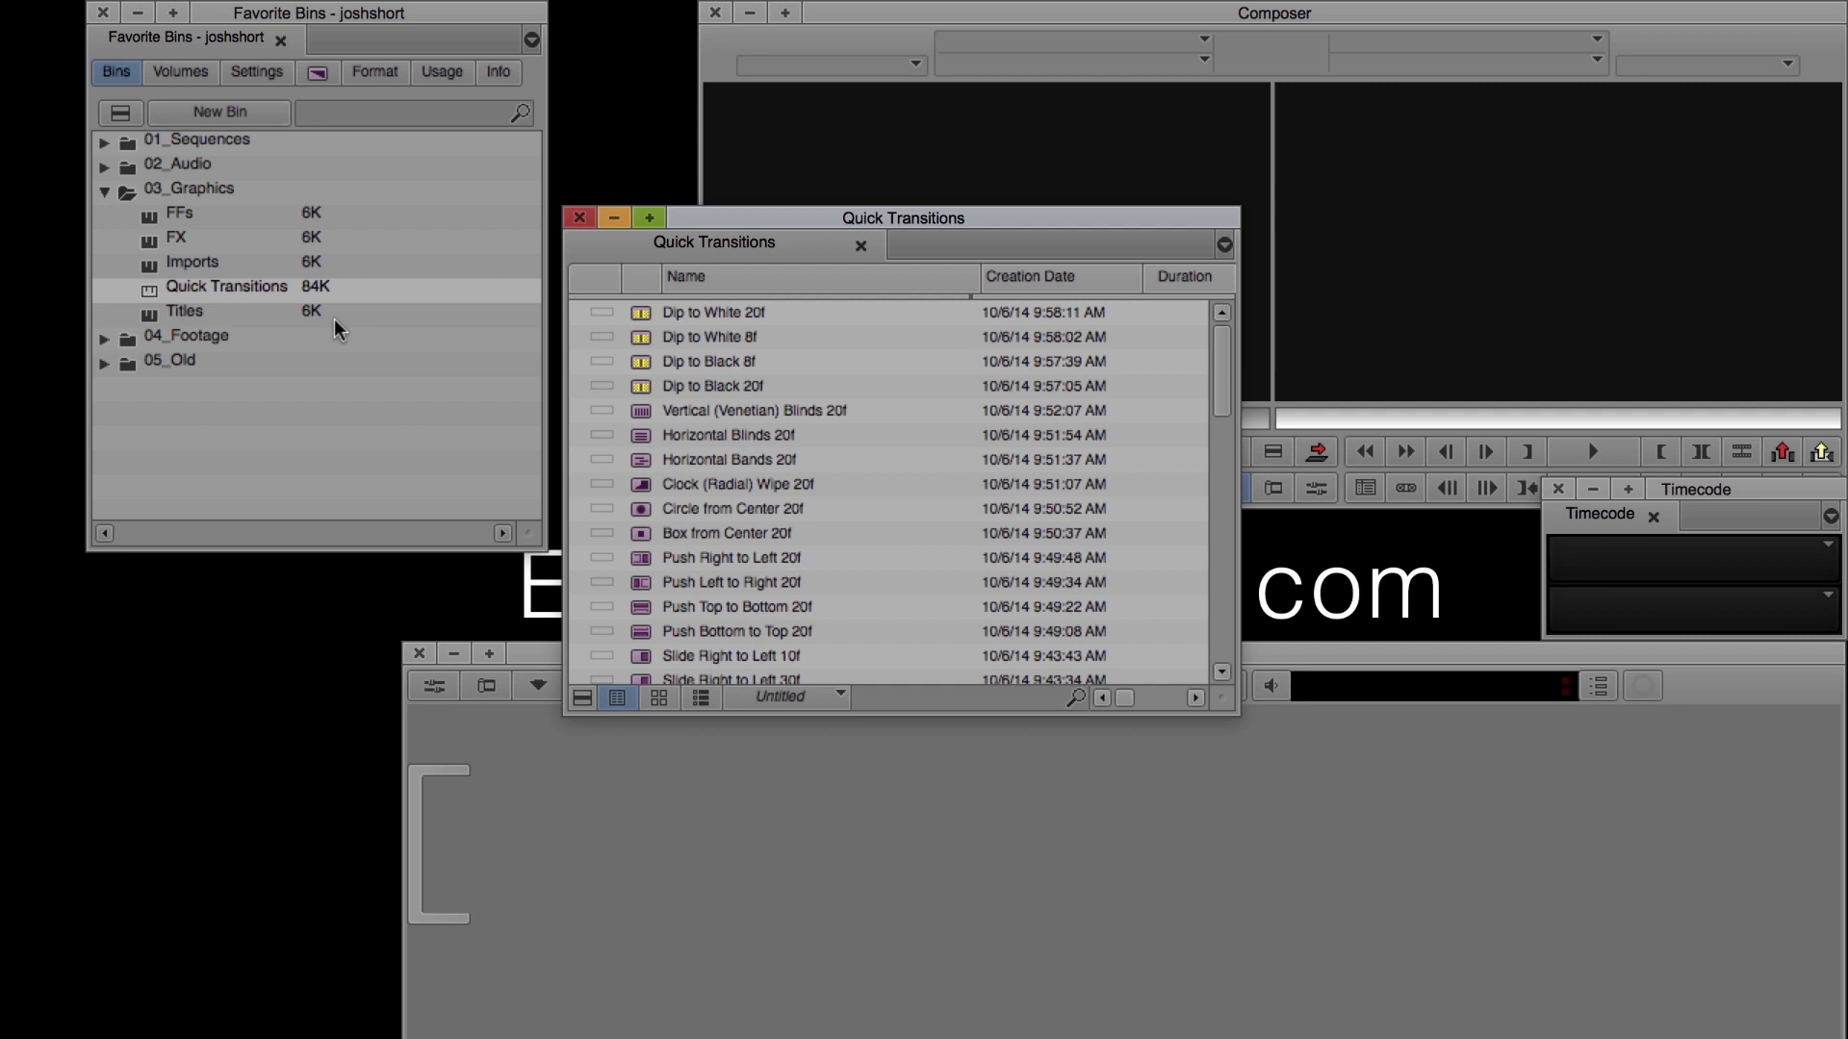
mouse_move(576, 339)
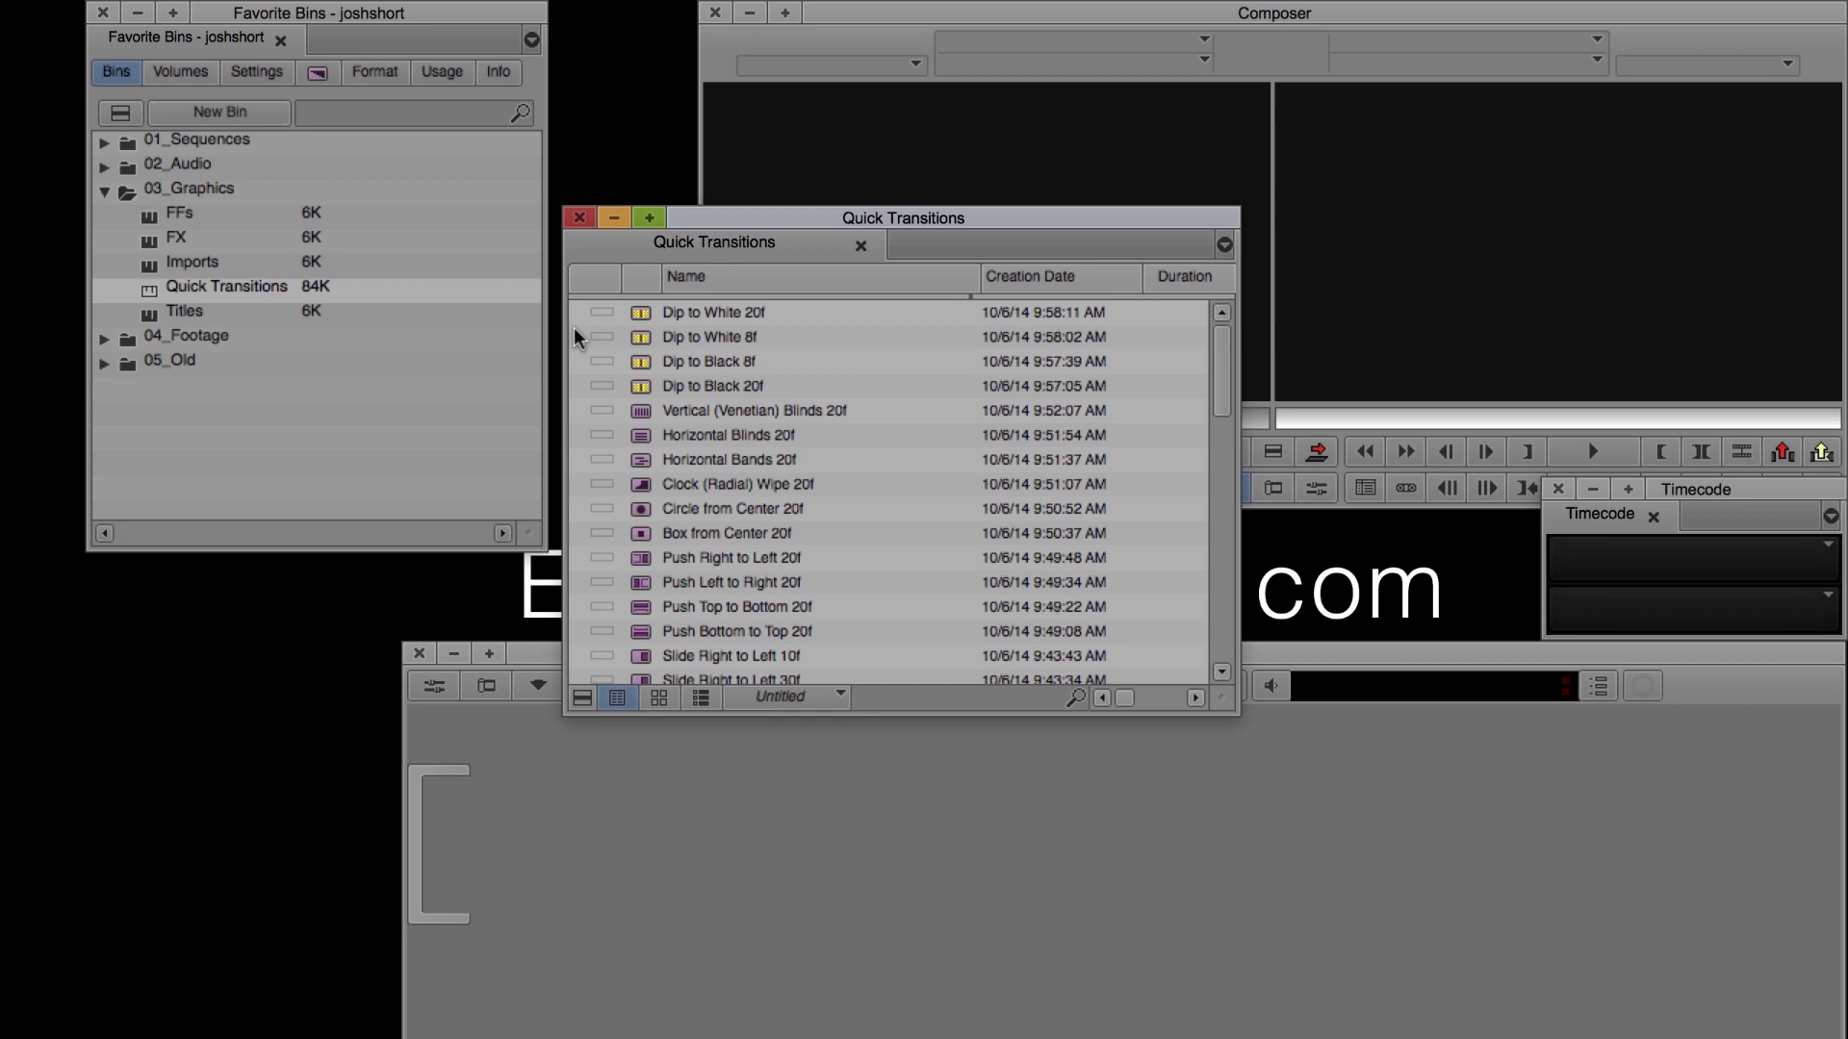
Add the Quick Transitions bin to the favorite bins via its context menu
right_click(707, 335)
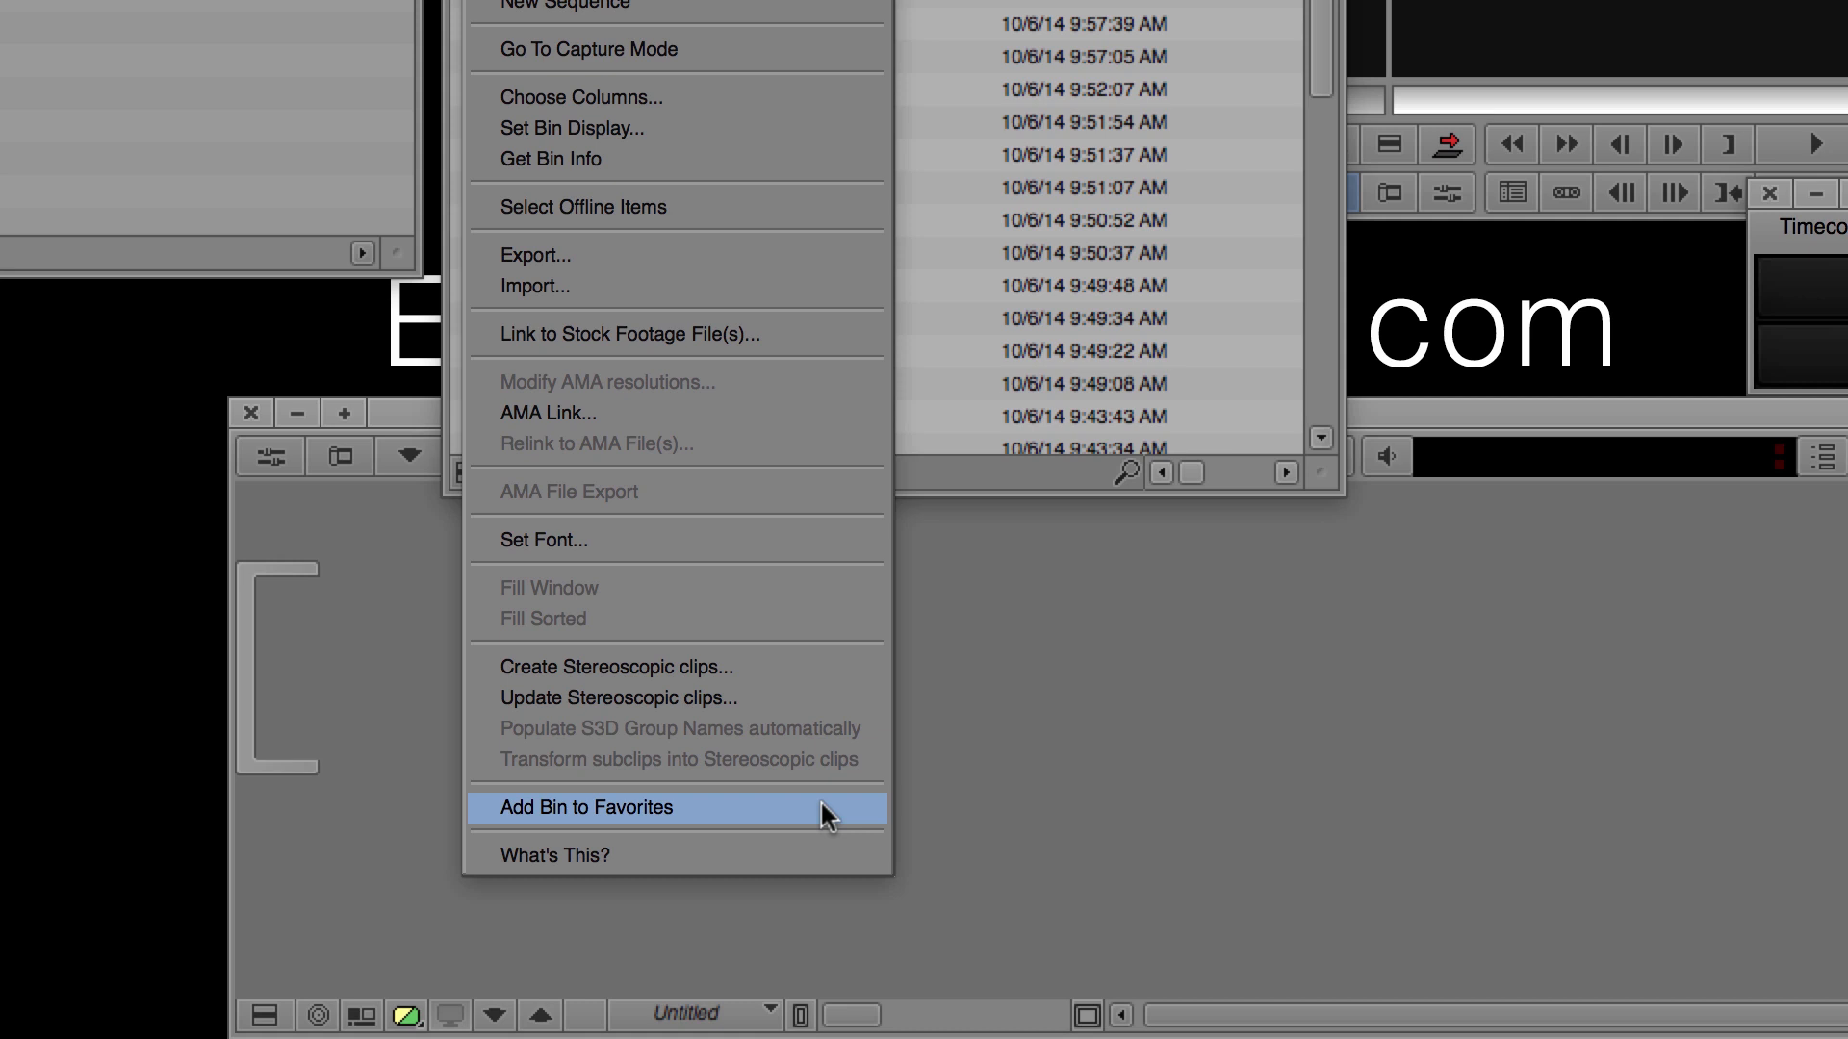
left_click(581, 806)
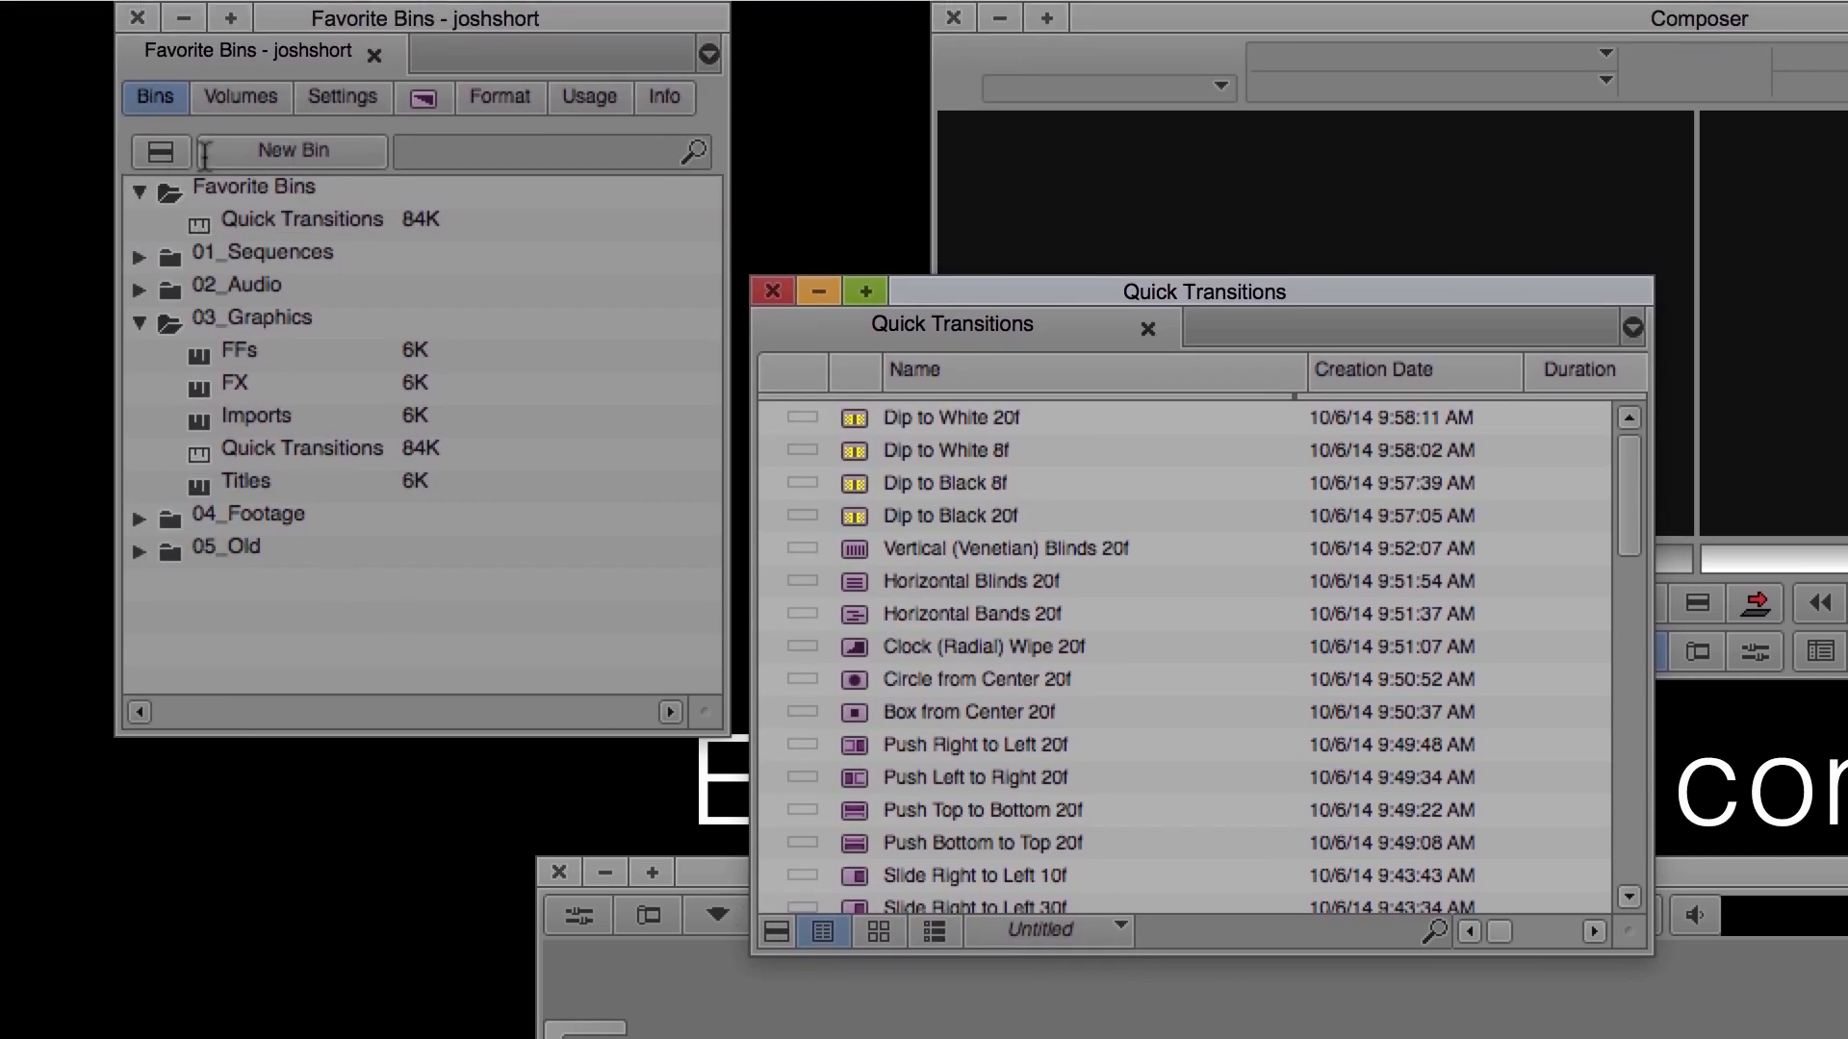
left_click(139, 191)
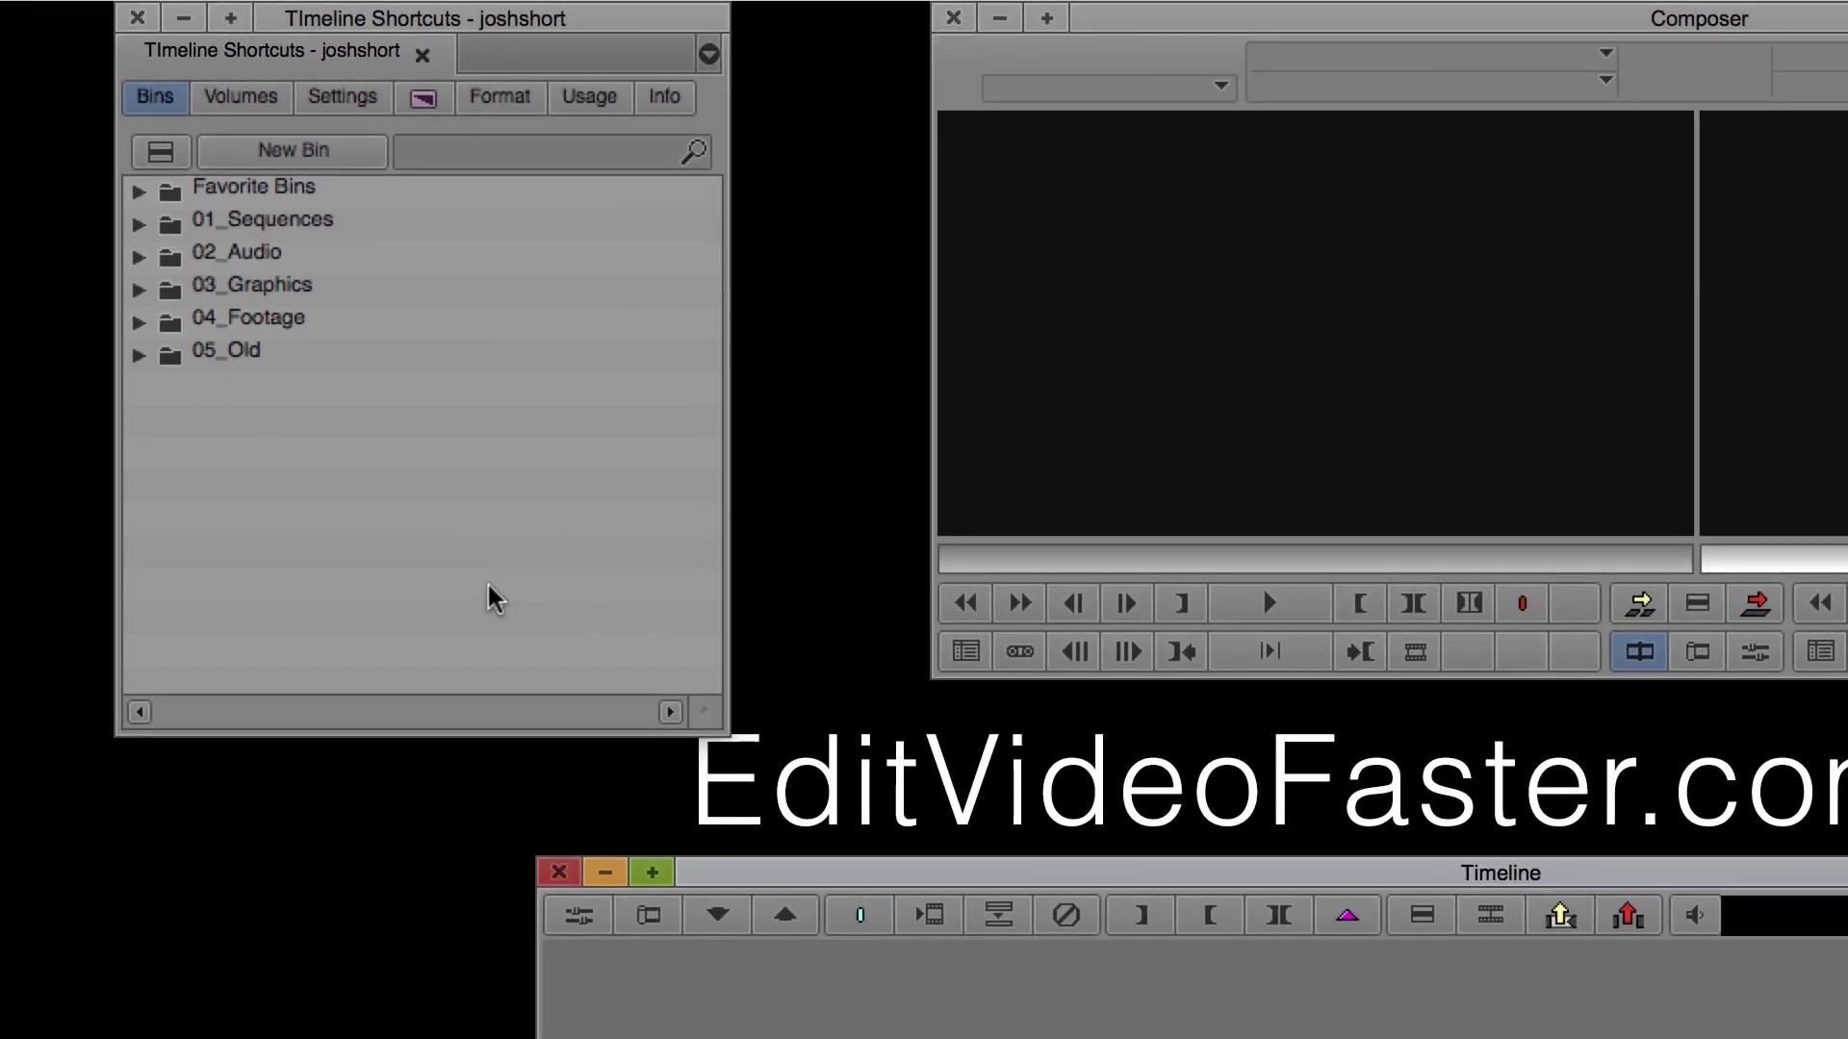
Expand Favorite Bins in Timeline Shortcuts and open the favorite Quick Transitions bin
left_click(139, 190)
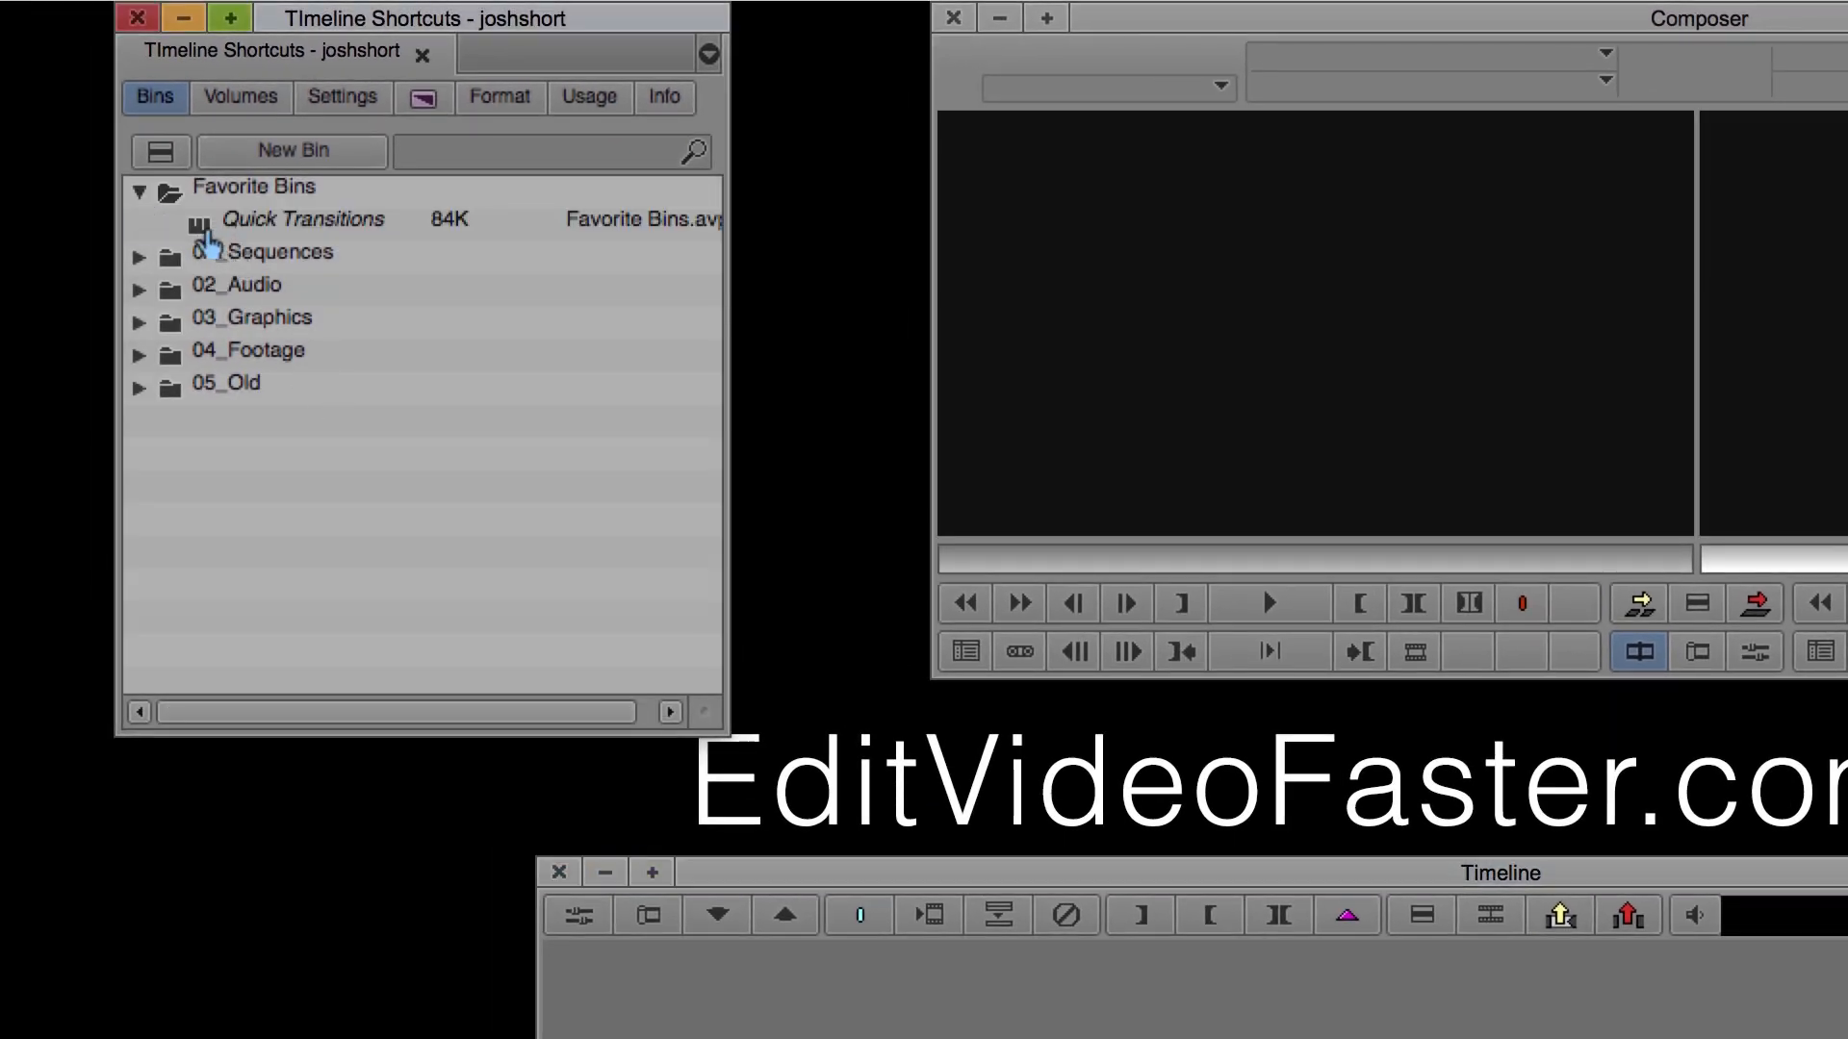
double_click(303, 219)
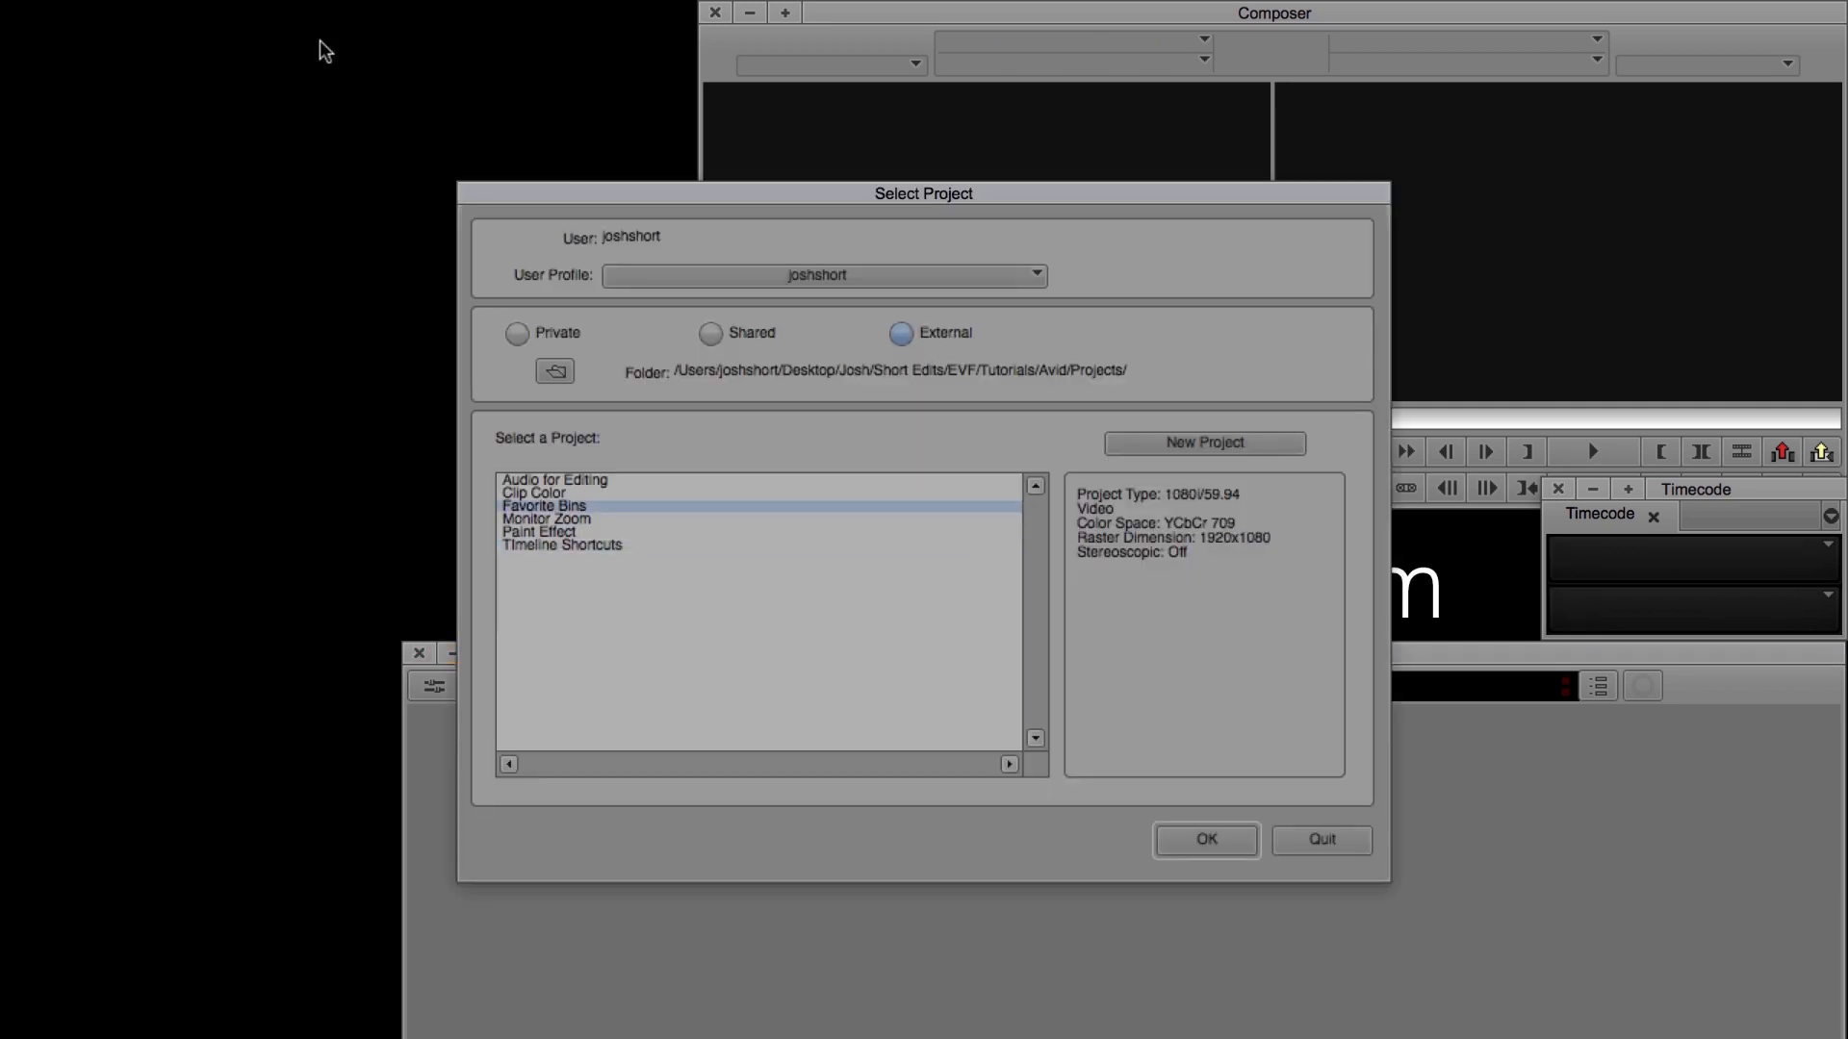
Reopen the Favorite Bins project and add the FX bin to favorites
left_click(1205, 839)
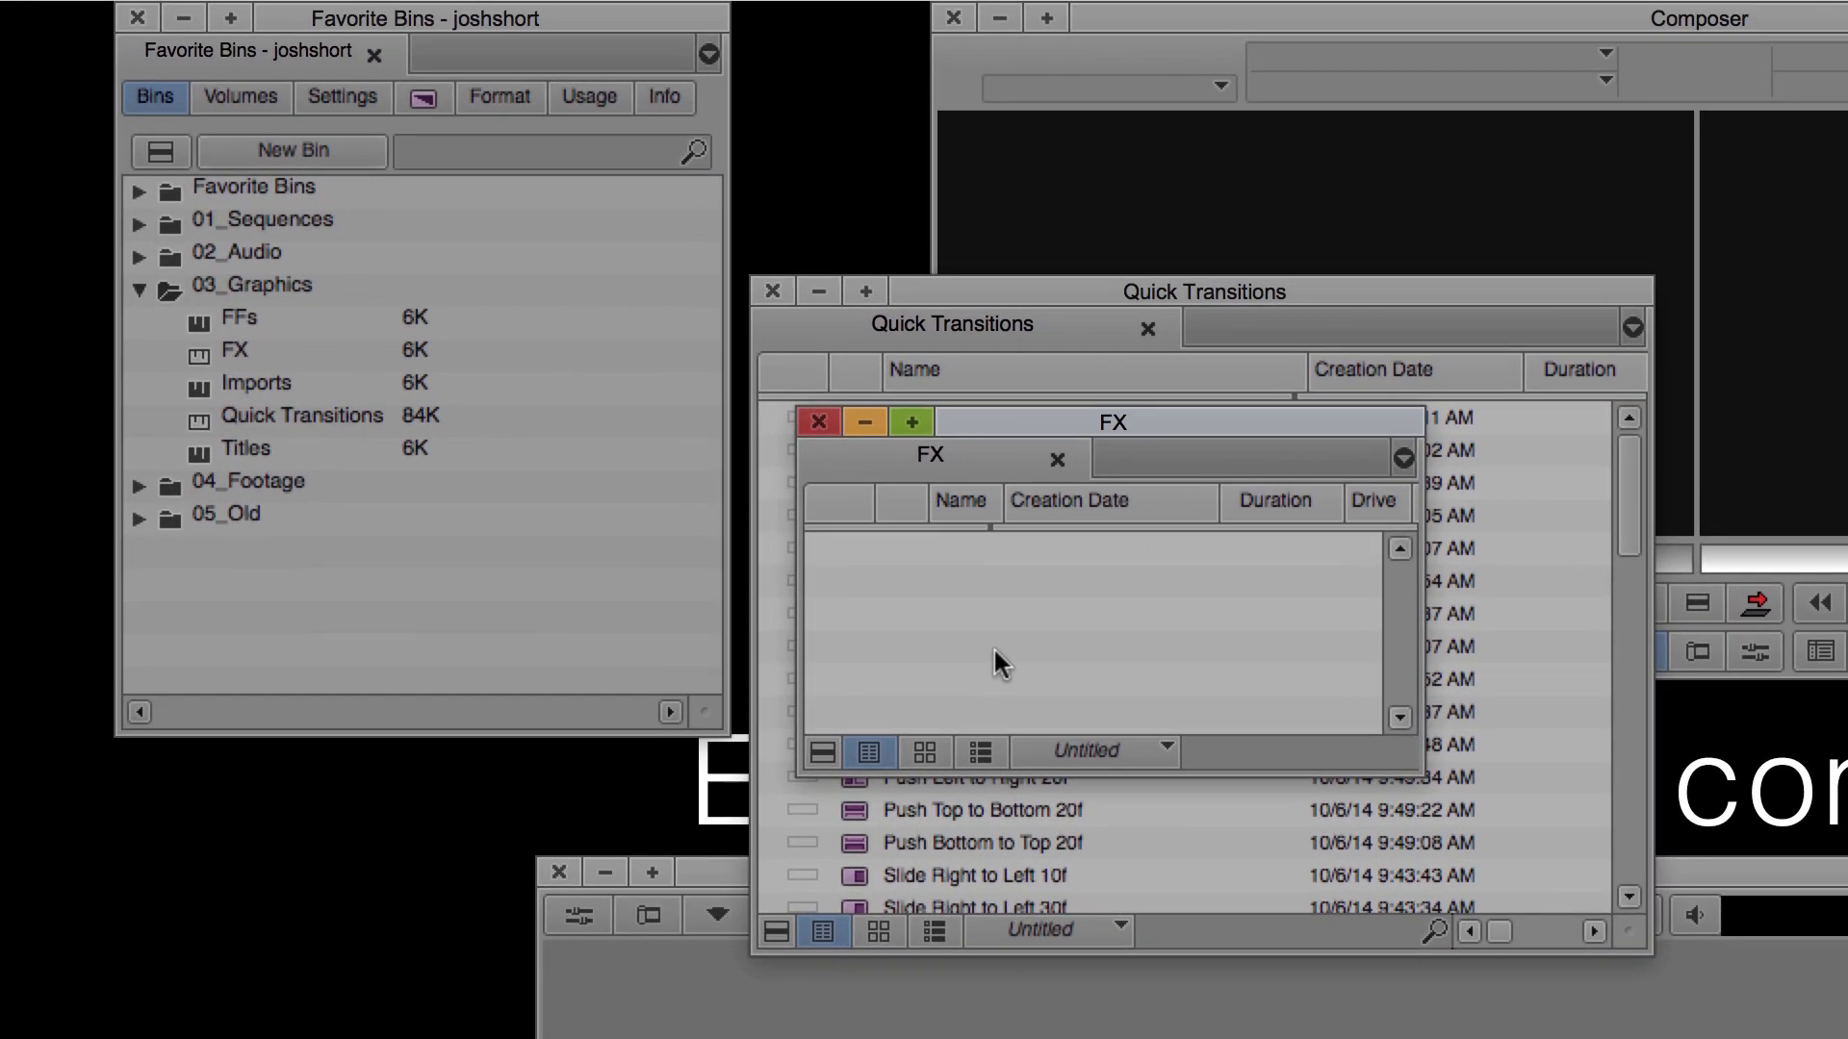
left_click(139, 191)
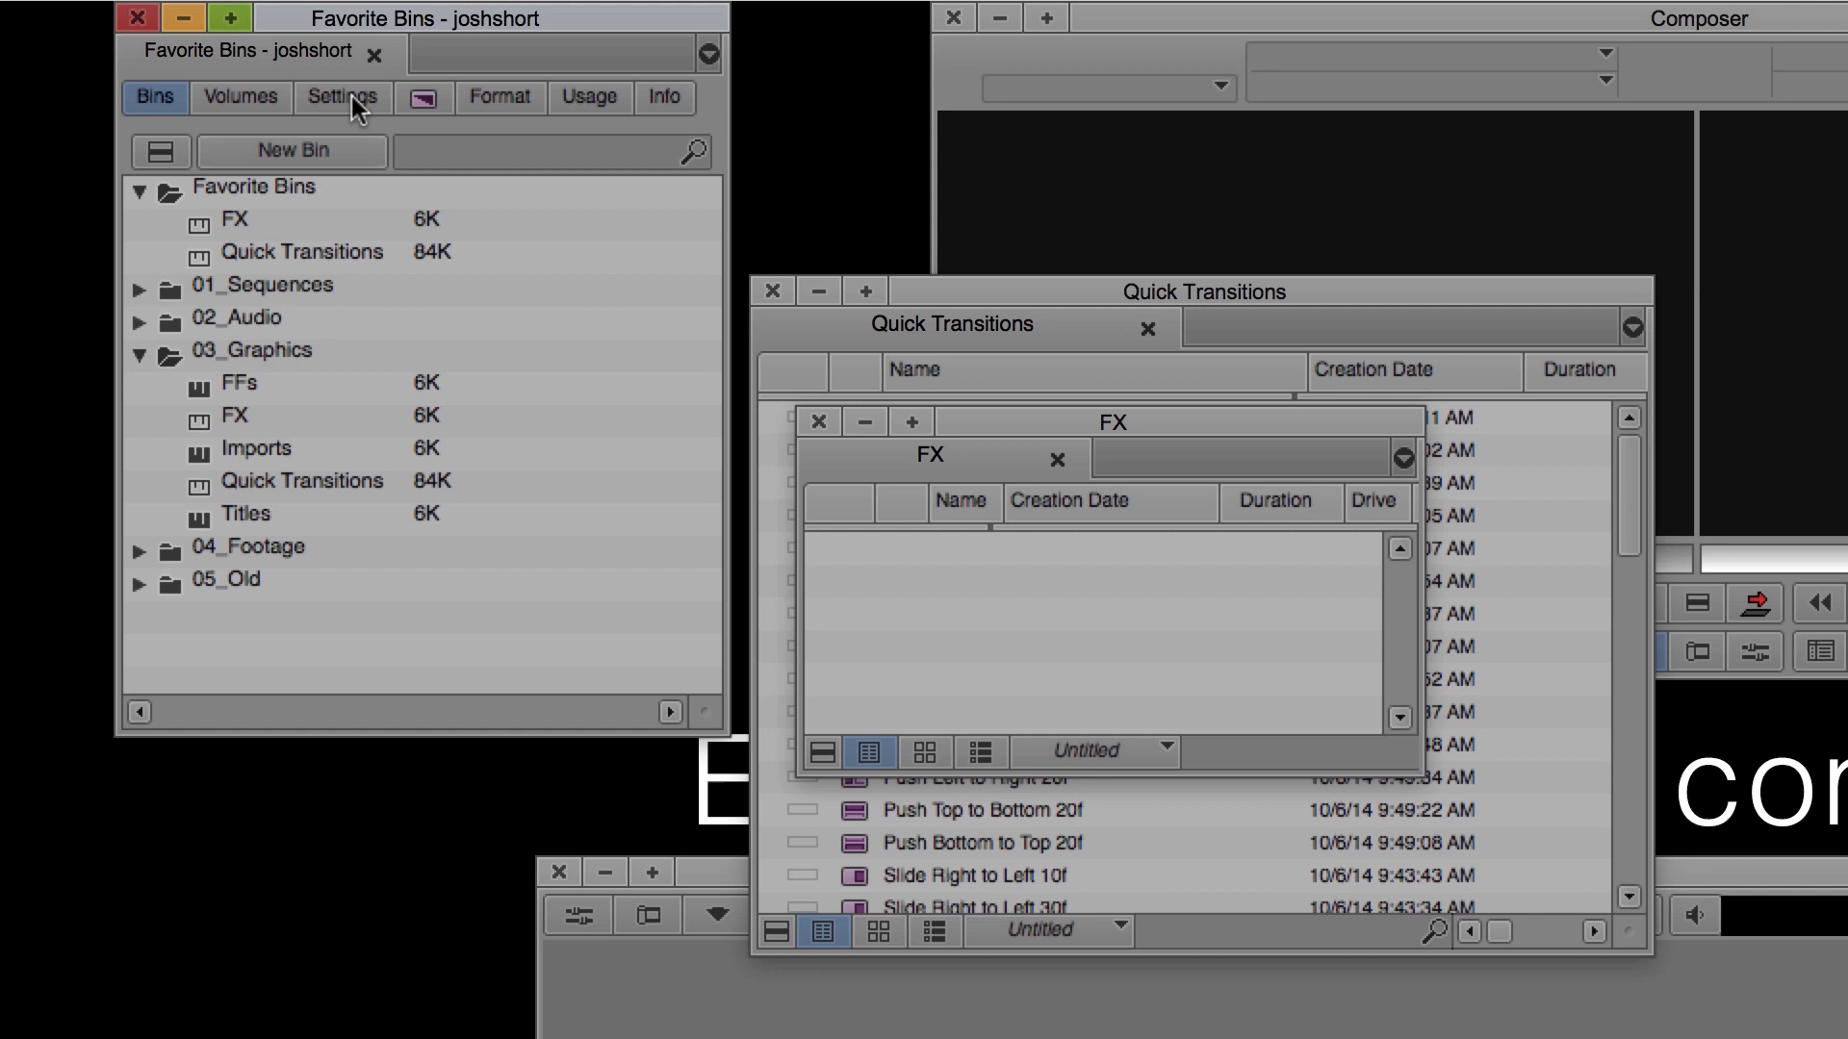
Set Bin settings to show Favorite Bins at the Bottom of the Project Window
left_click(342, 99)
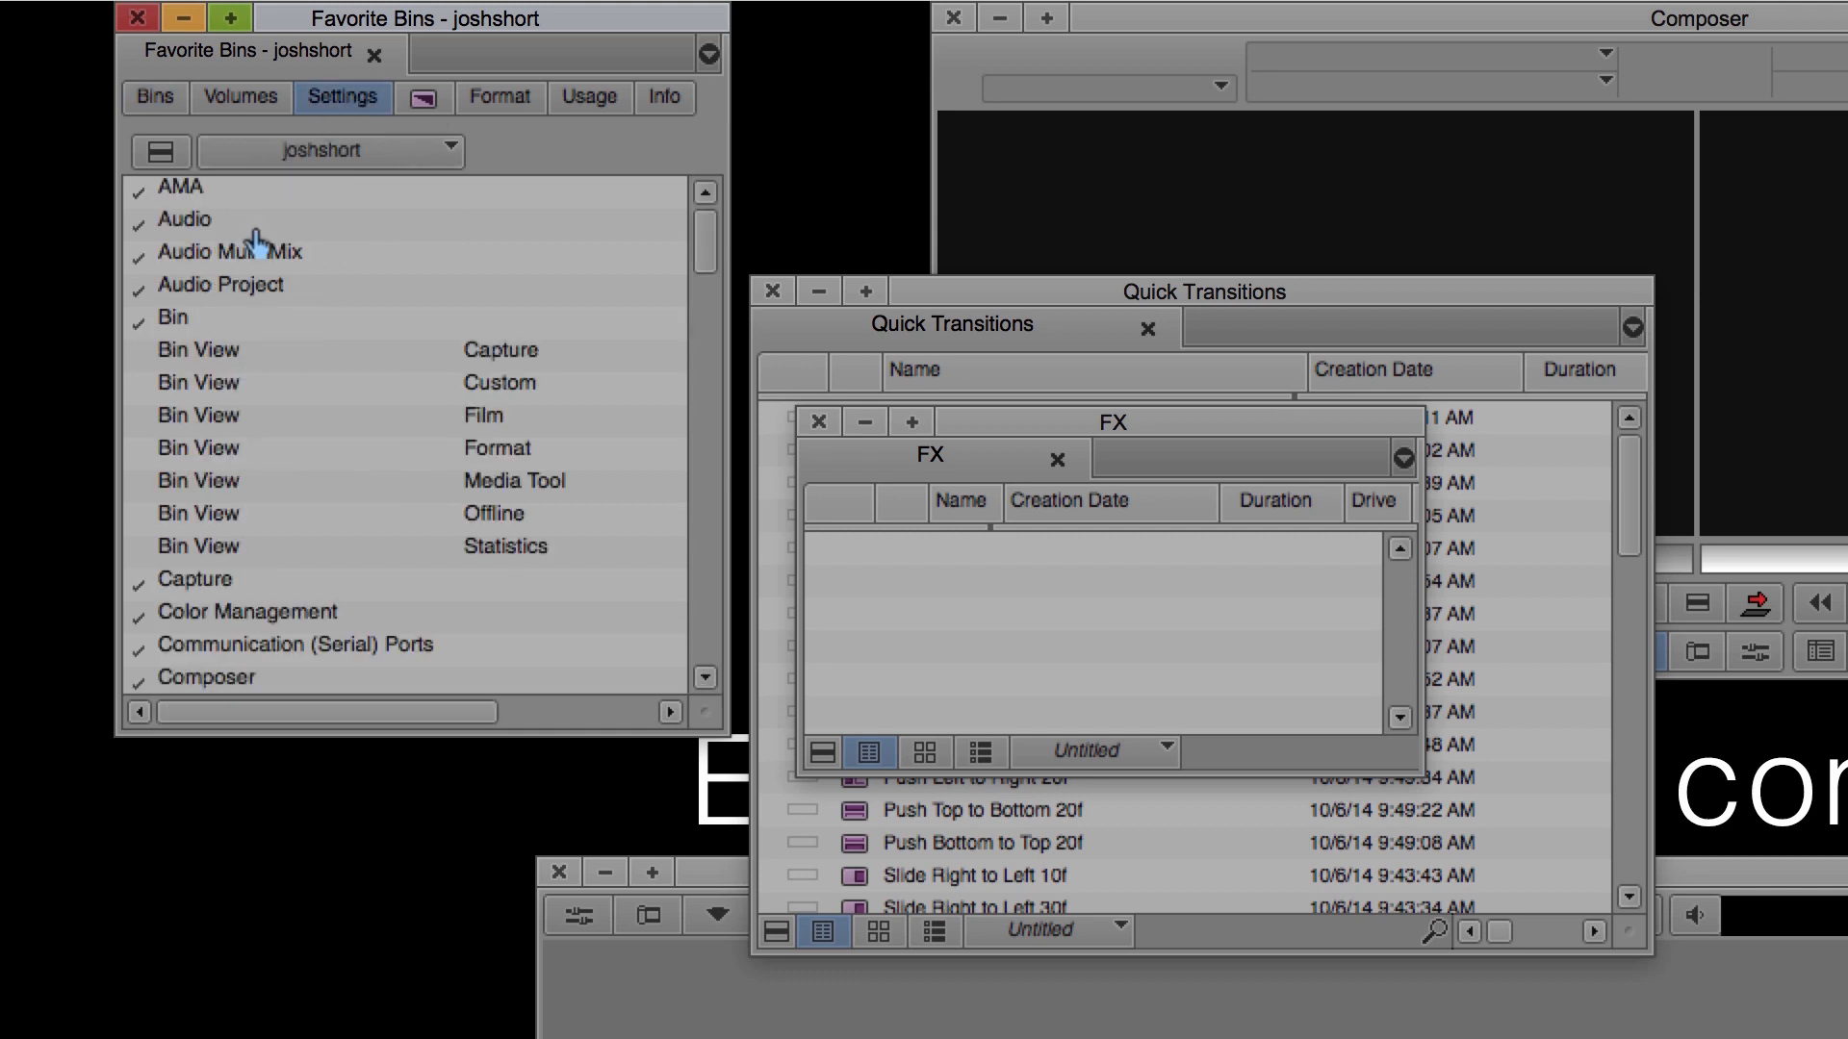
double_click(172, 288)
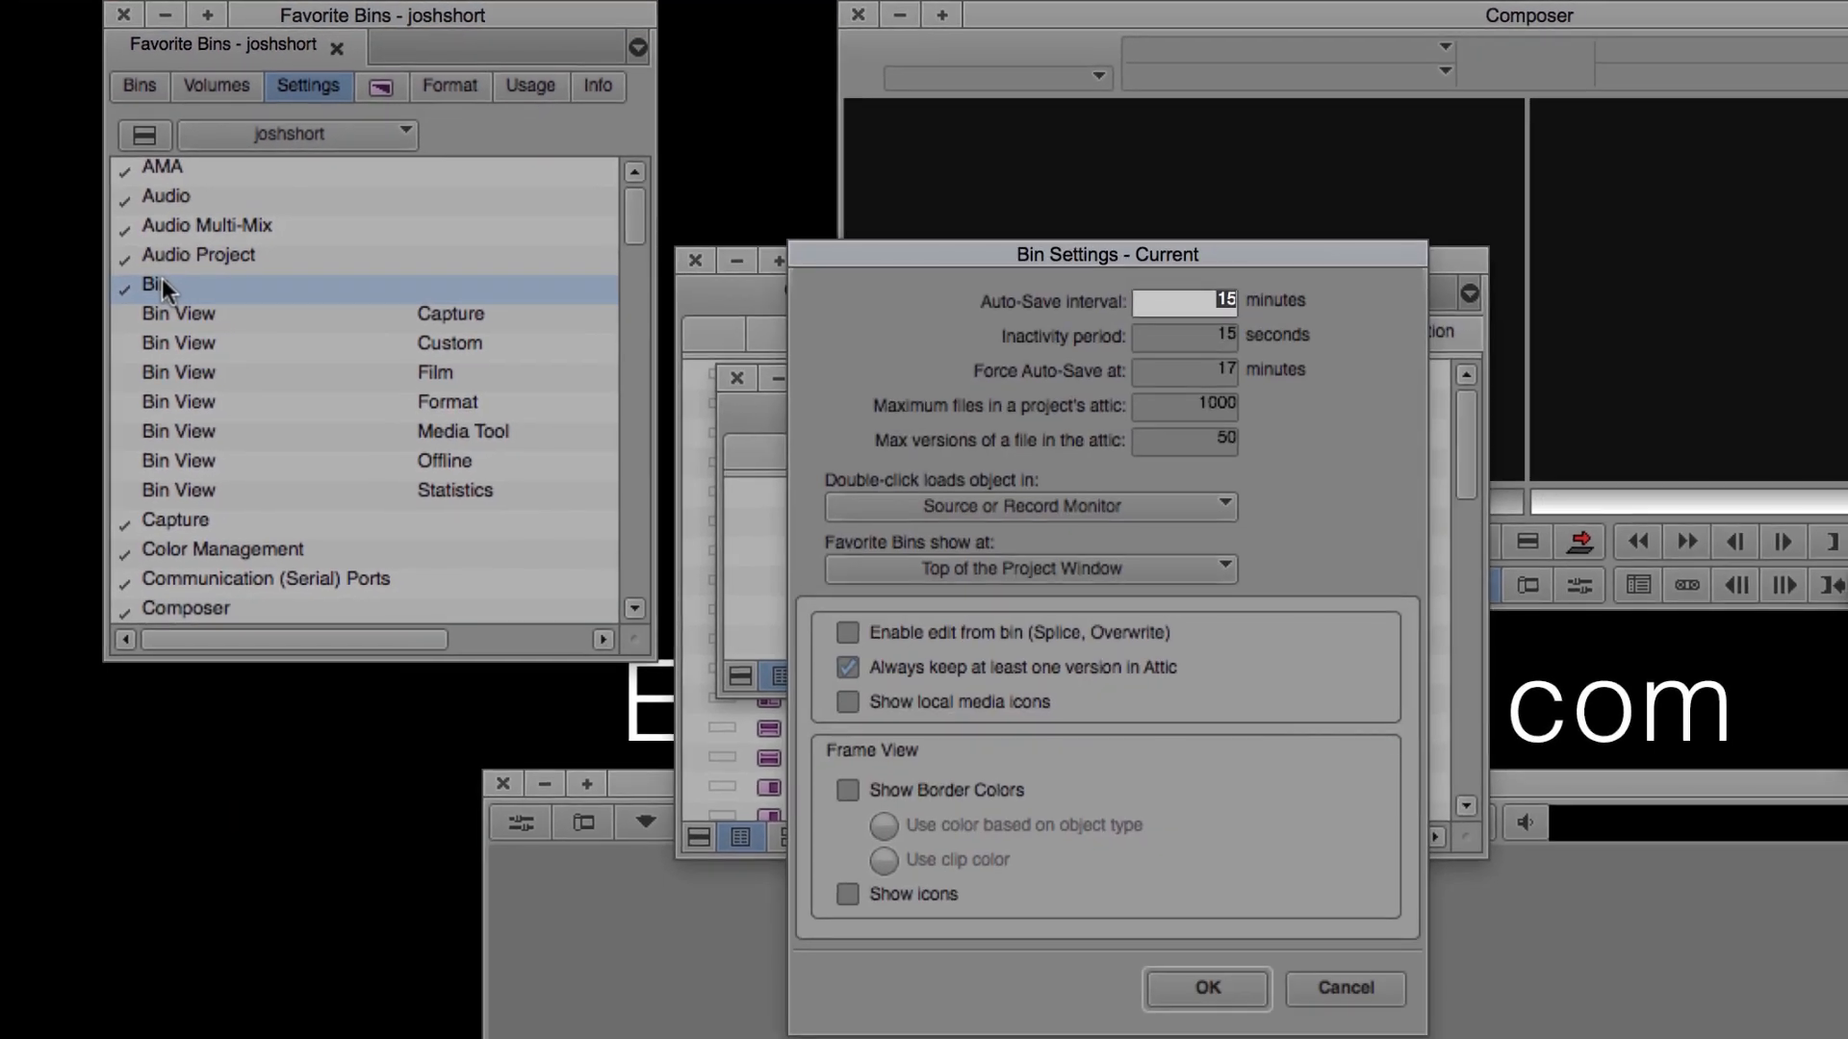
left_click(1029, 567)
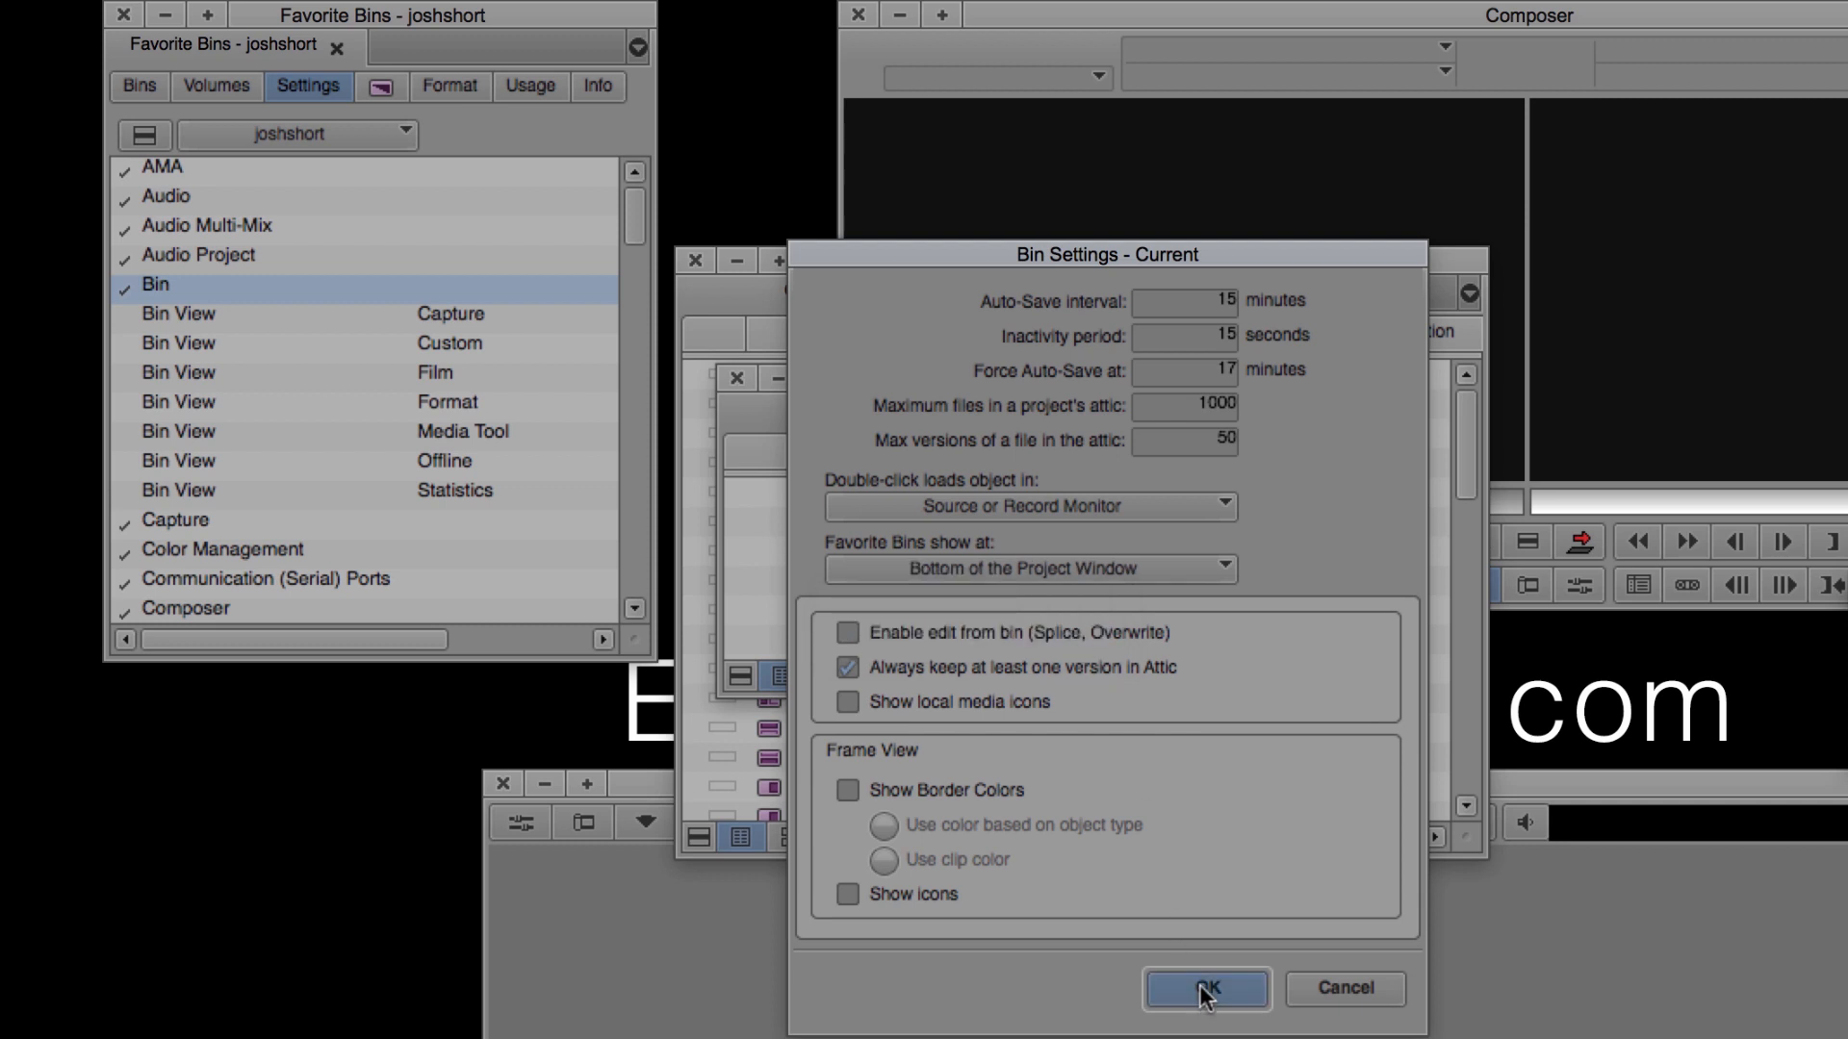
left_click(1204, 987)
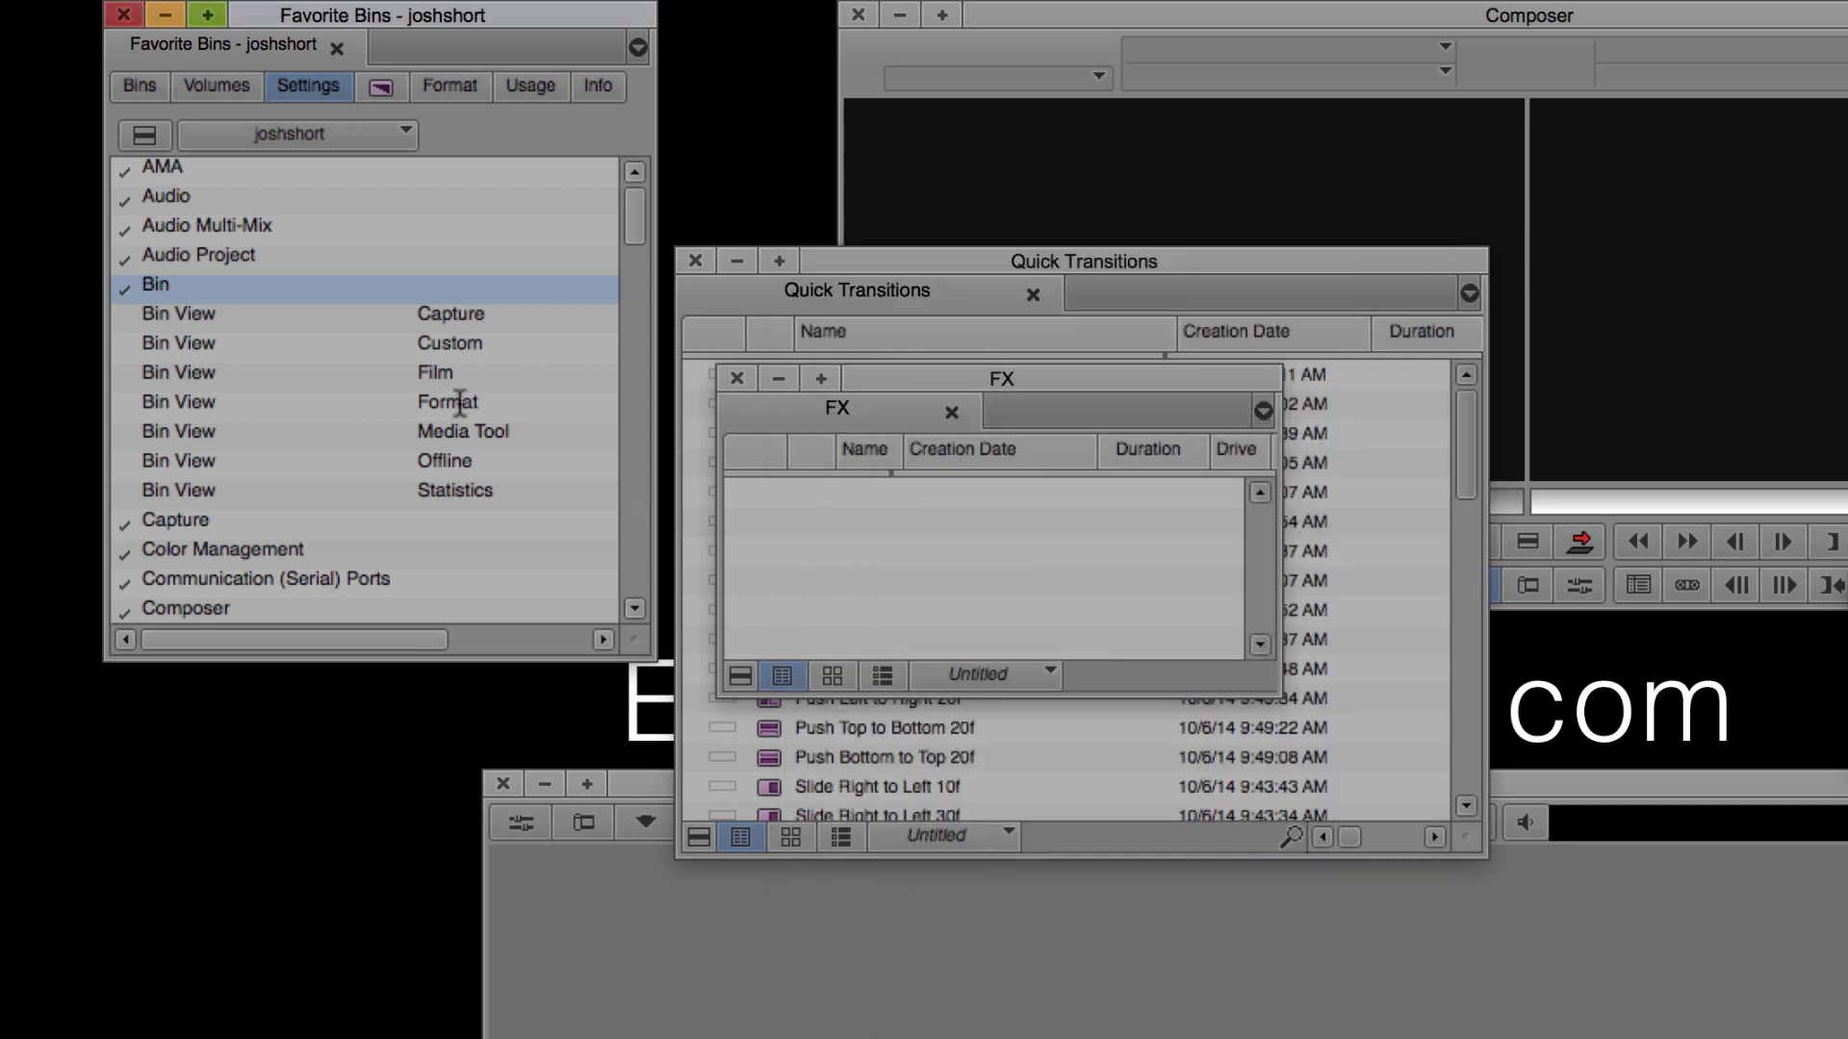
left_click(139, 85)
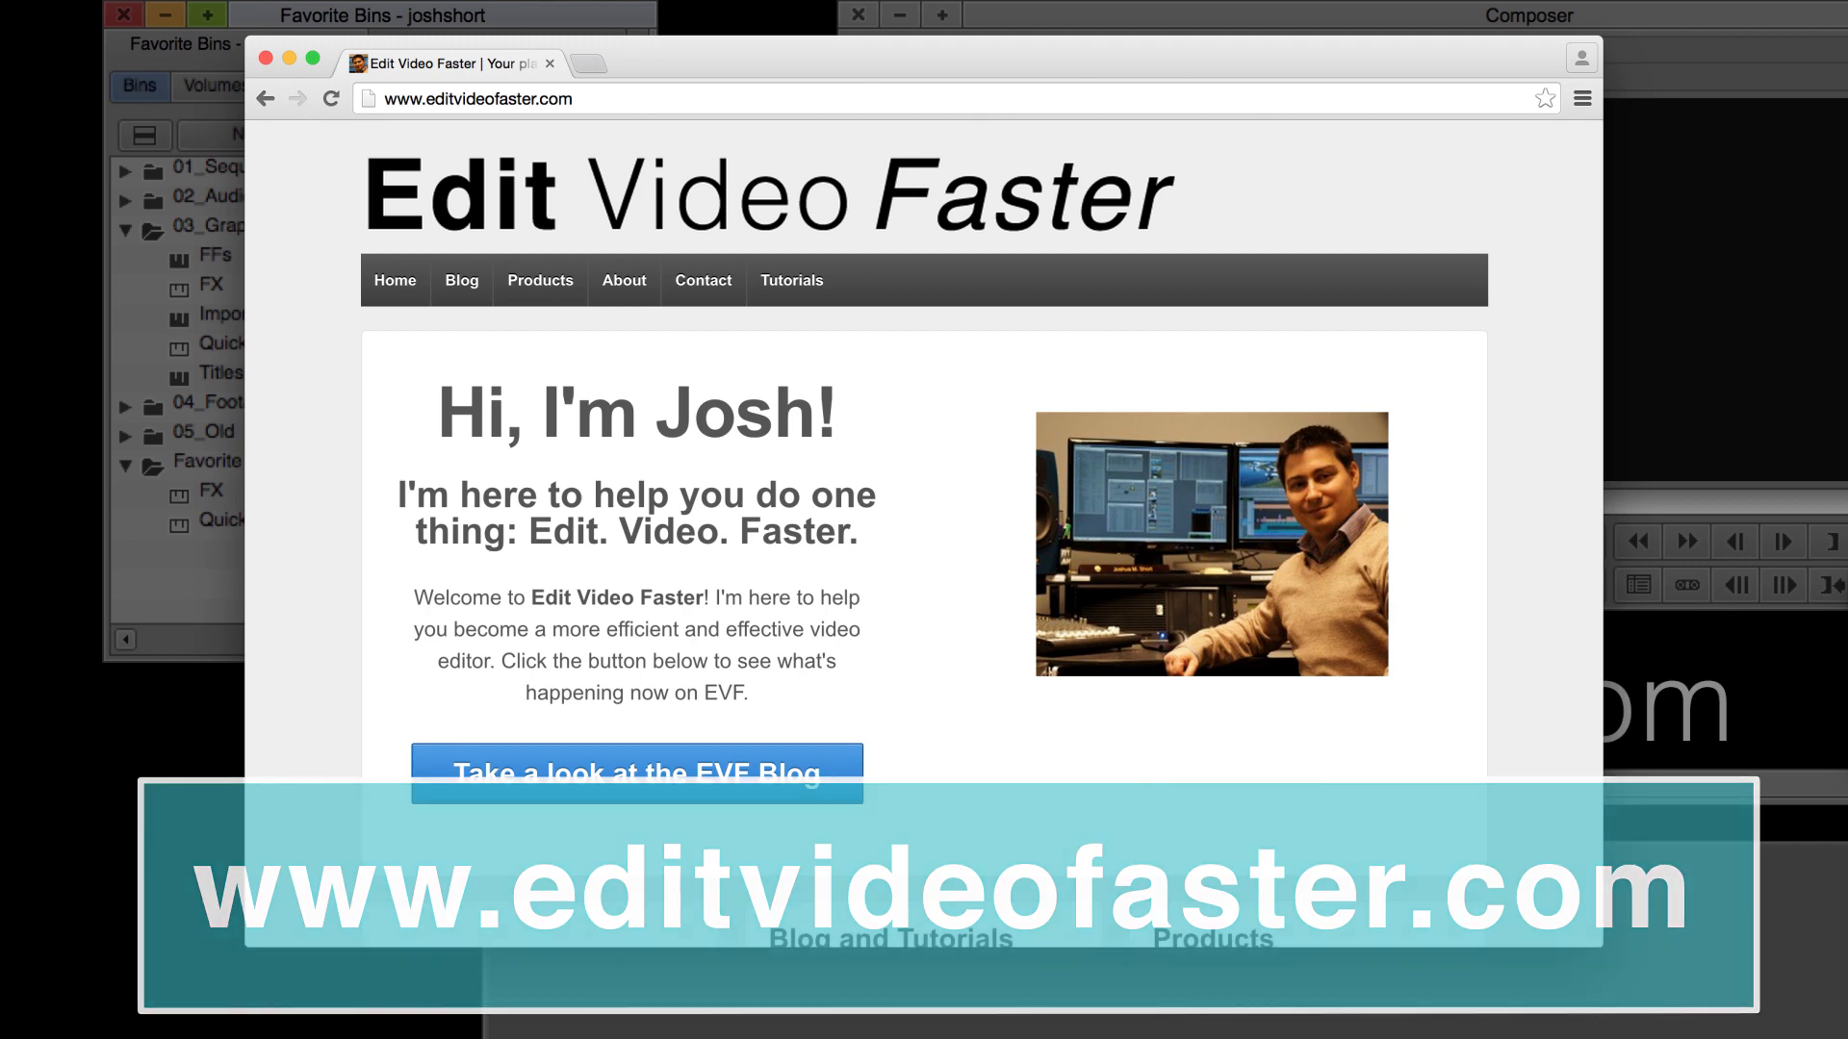
Open the Turn Off the Clock, Get More Done post on editvideofaster.com
left_click(636, 772)
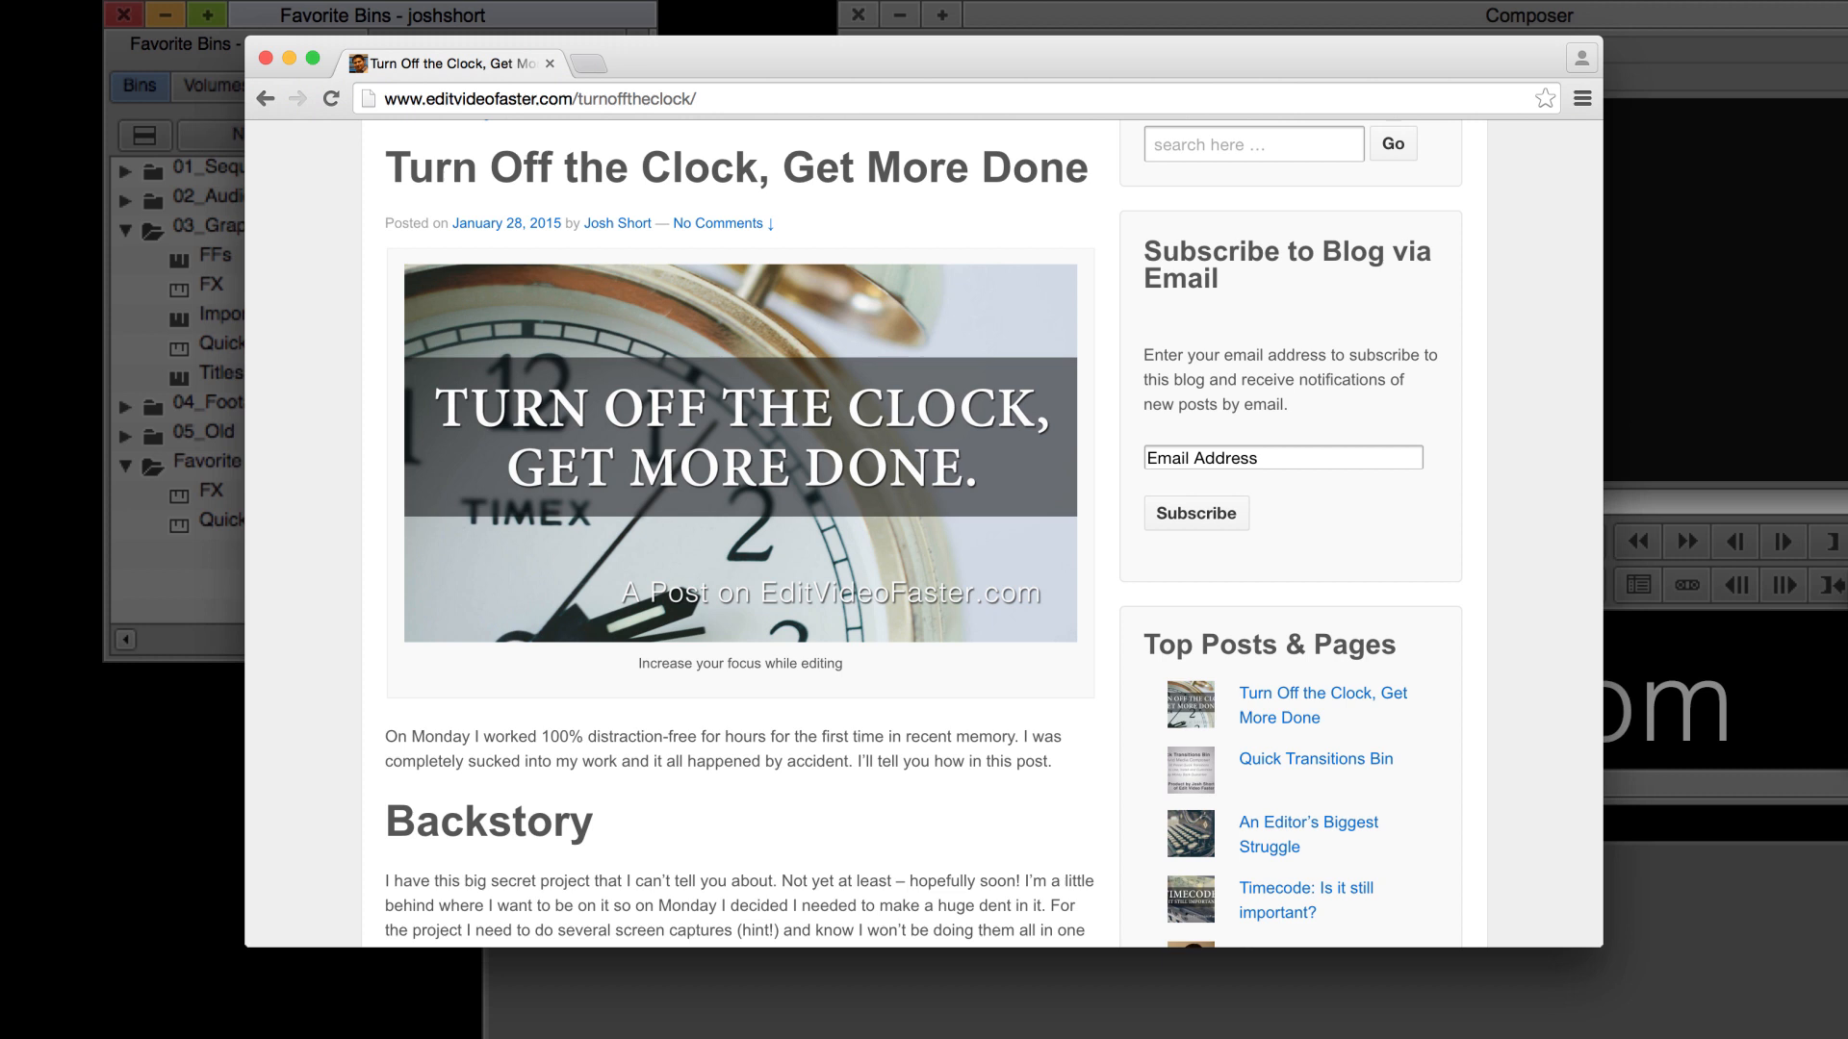